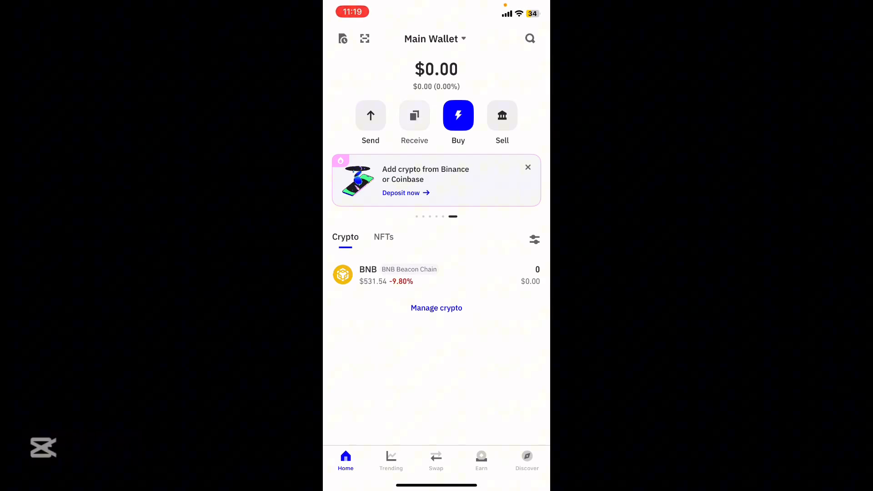
- Show Trust Wallet's BNB Beacon Chain receive address and QR code
left_click(414, 115)
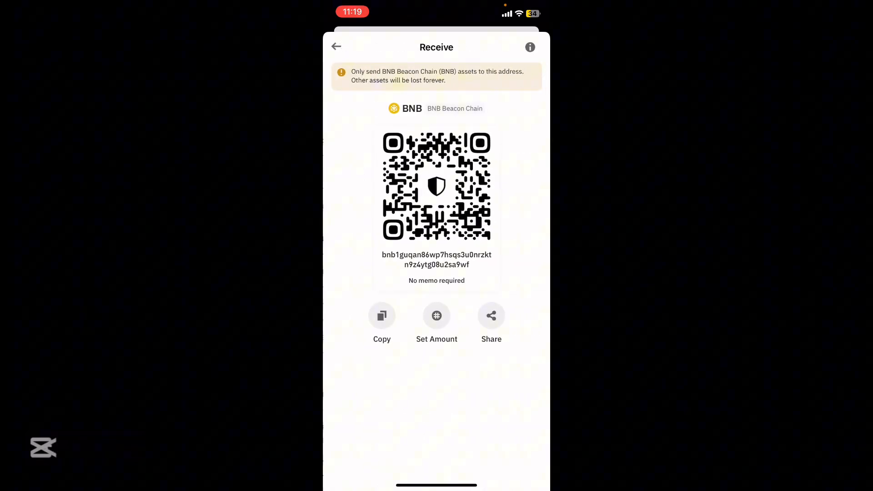
- Leave the Trust Wallet receive screen for the Binance app's Home tab
left_click(381, 316)
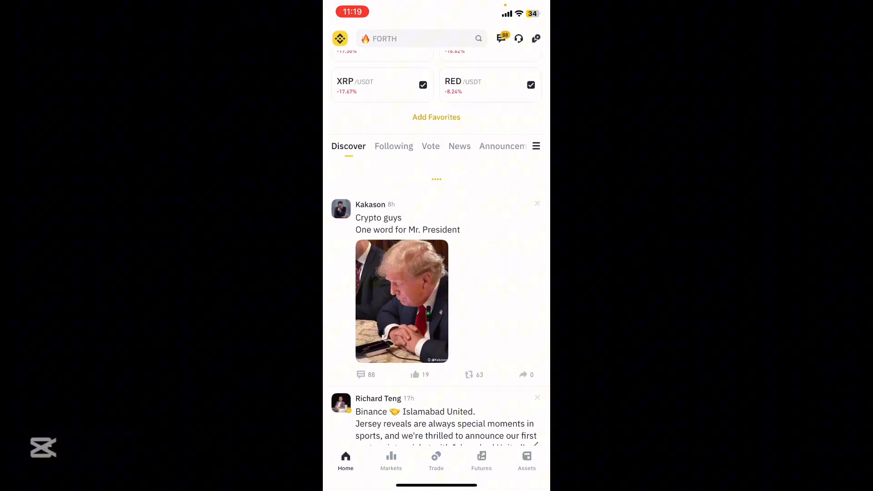
- Scroll through the Binance Assets crypto holdings list
left_click(525, 459)
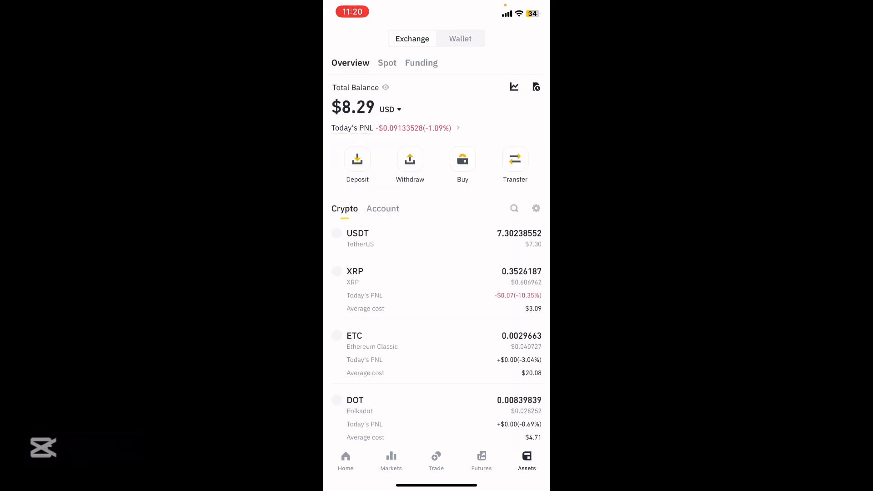
scroll("down", 3)
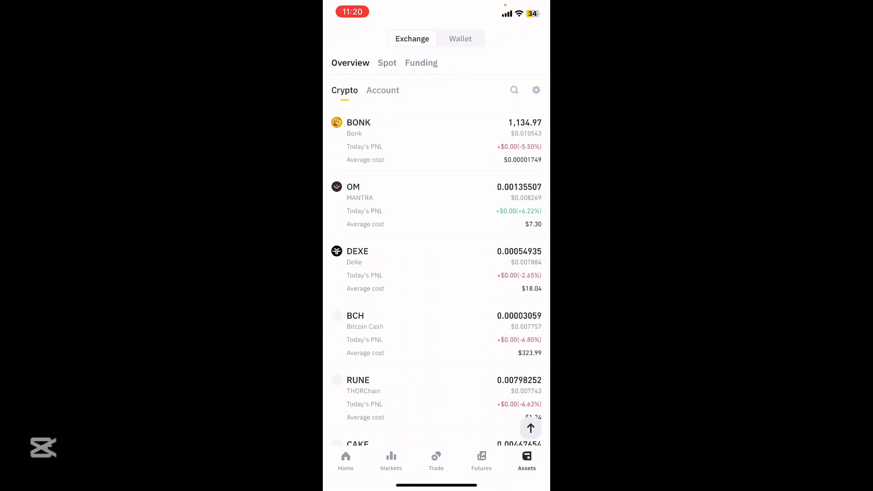
scroll("down", 3)
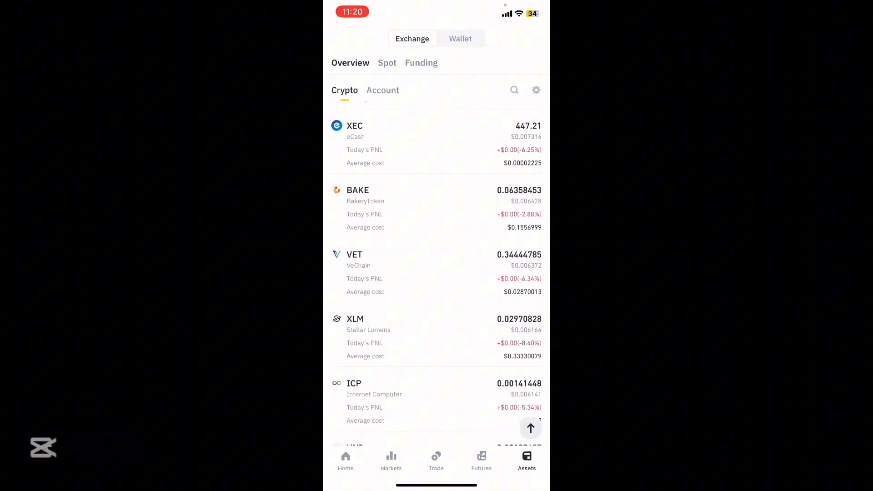
scroll("down", 3)
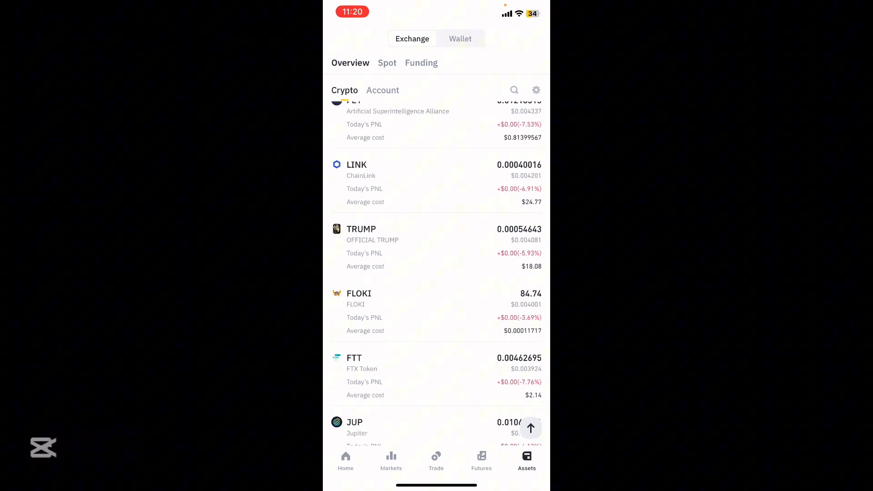
scroll("down", 3)
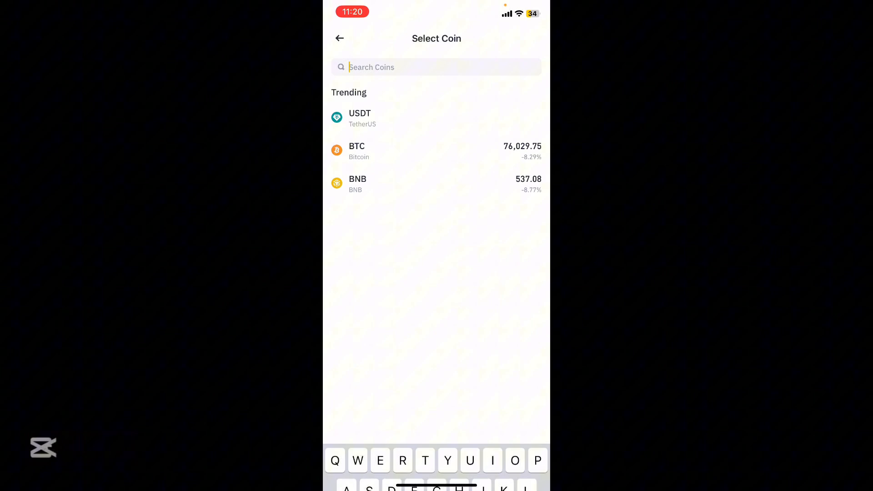
- Return from coin search and open the XRP holding with its 0.3526187 balance
left_click(357, 183)
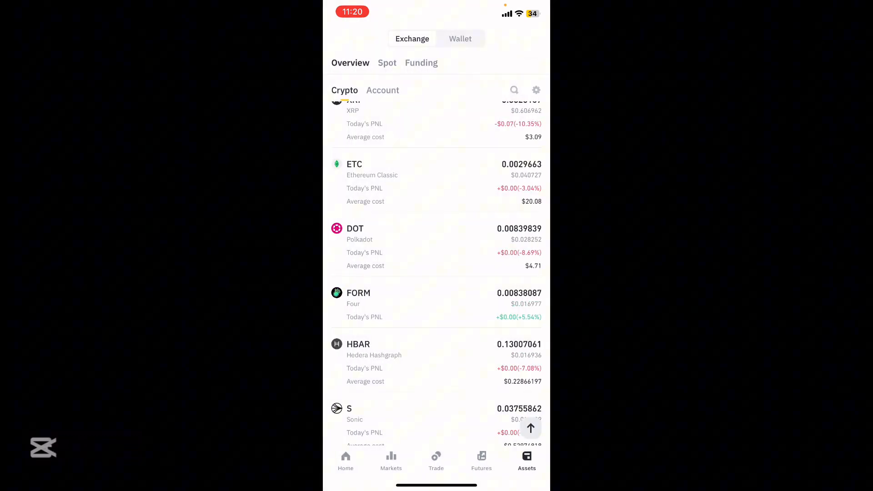
scroll("down", 3)
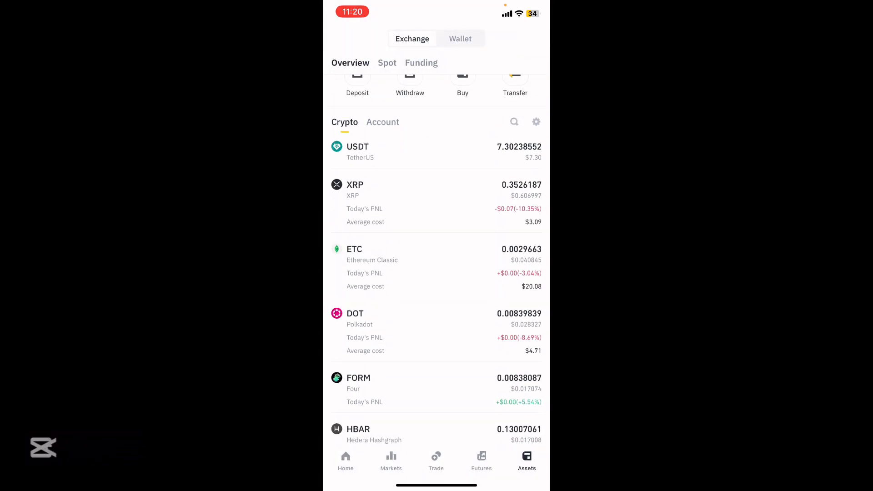
left_click(357, 184)
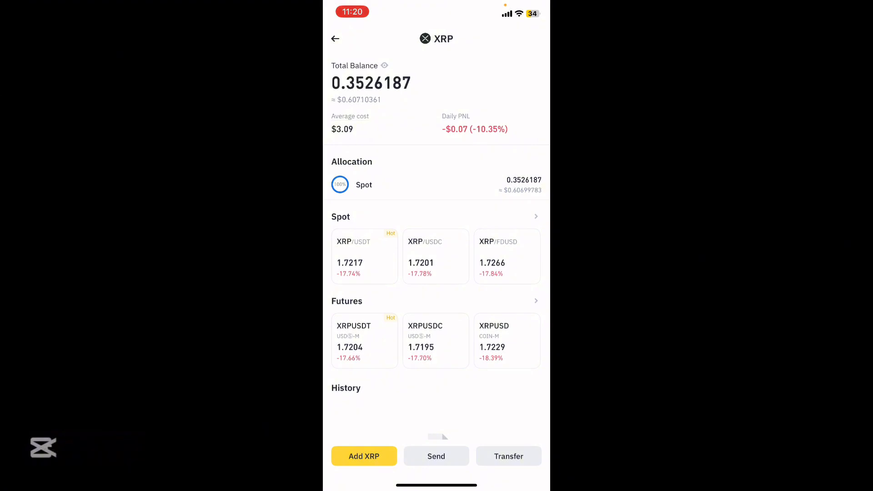
- Start a Send XRP withdrawal from the XRP detail page
left_click(436, 456)
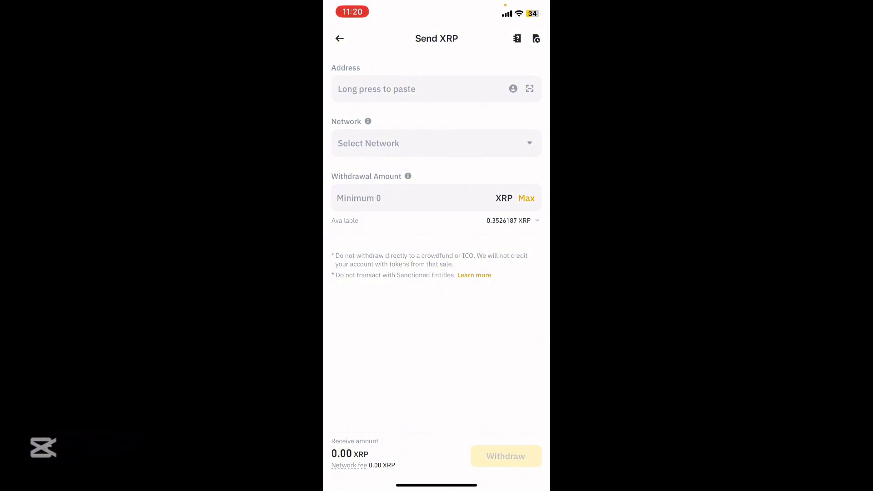
- Choose BNB Smart Chain (BEP20) as the XRP withdrawal network
left_click(436, 144)
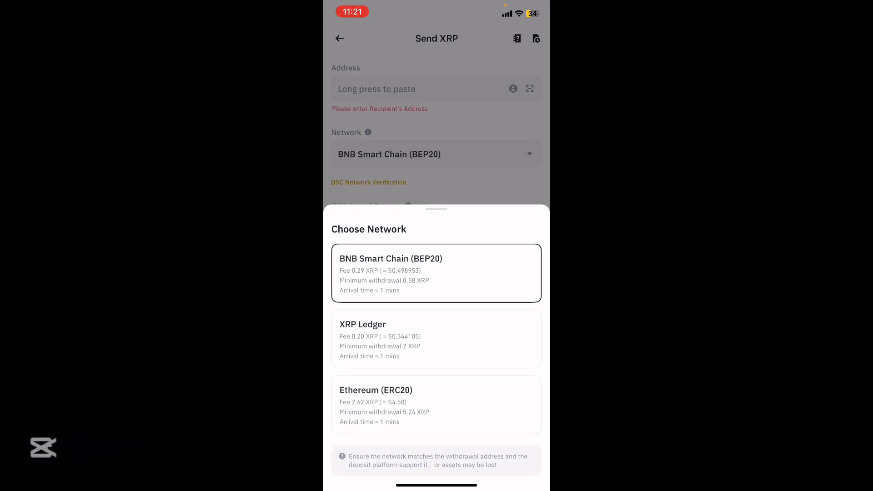
left_click(436, 272)
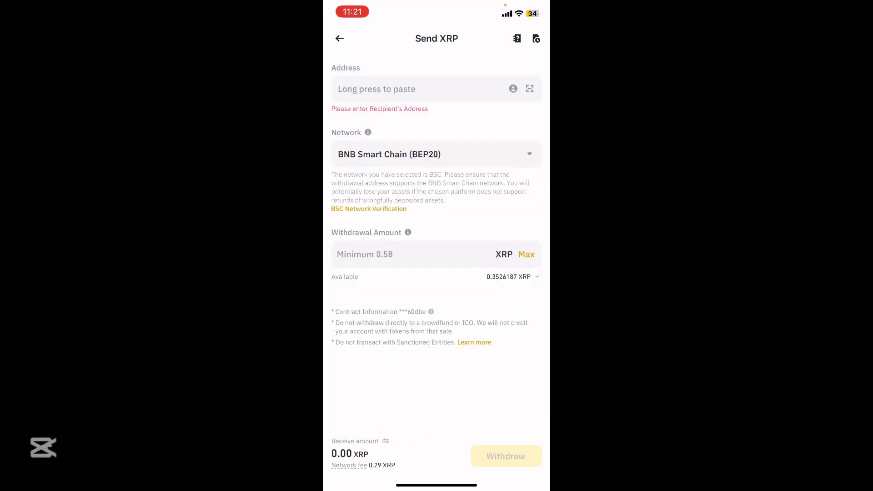